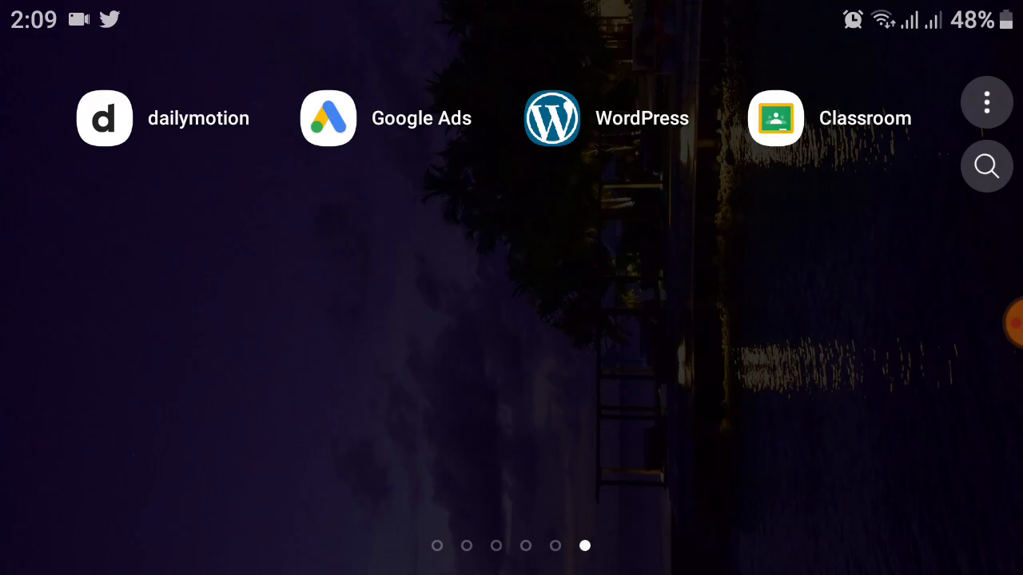
- Launch Classroom and open the 9 grade A class Stream
left_click(773, 118)
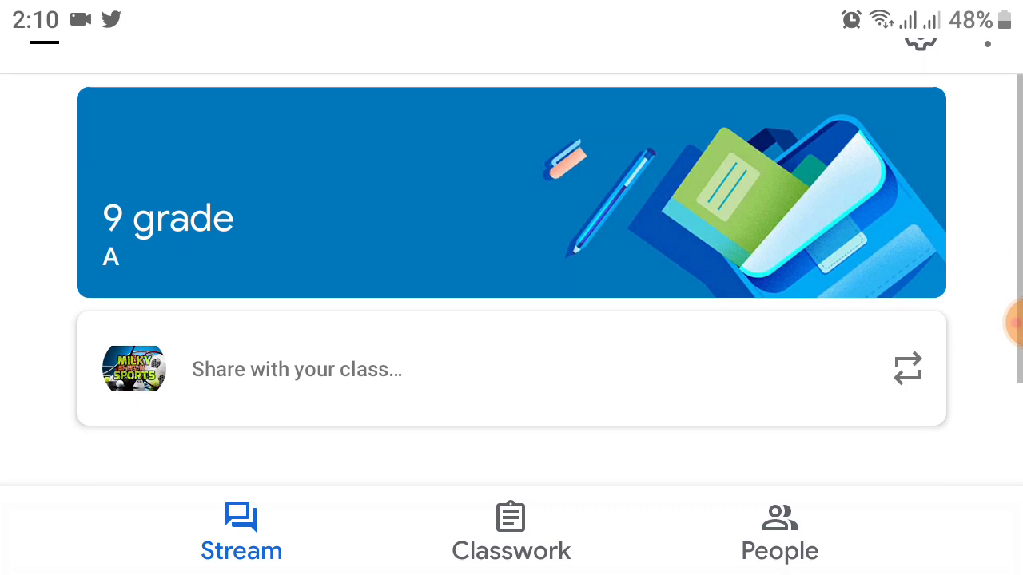
- Show the People page listing the class's teacher and students
scroll("up", 3)
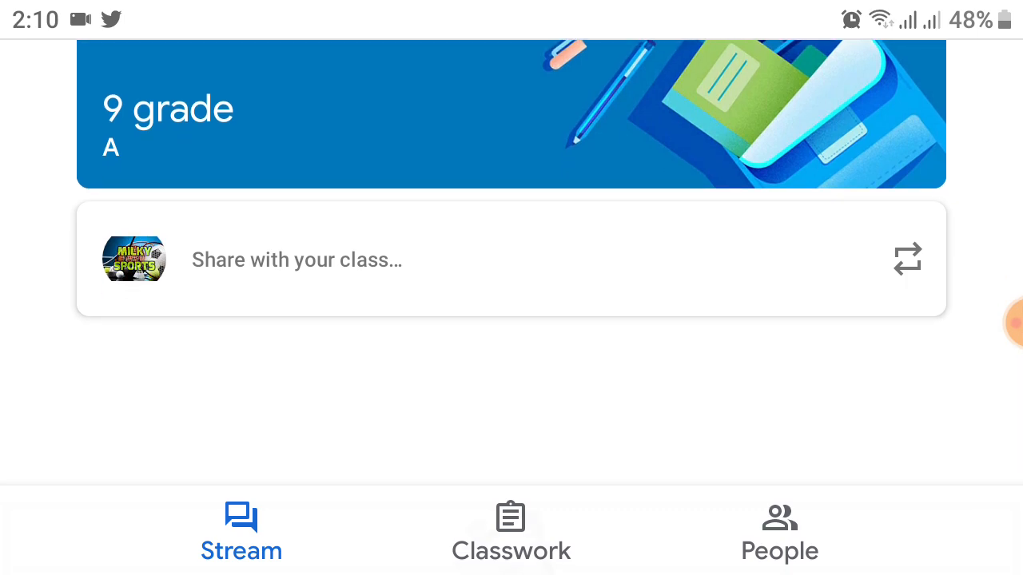
left_click(780, 533)
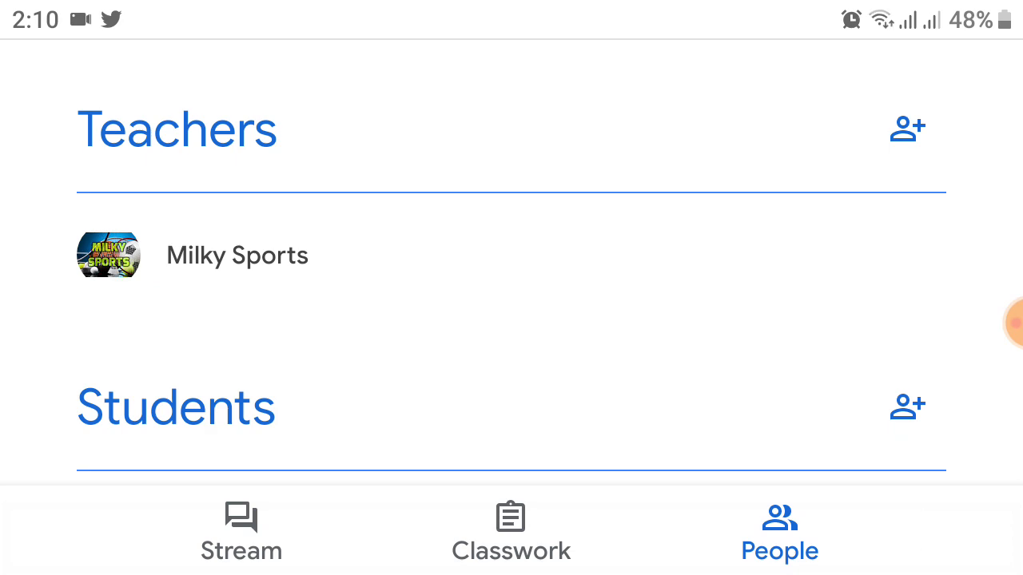
- Start a teacher invitation and enter the co-teacher's Gmail address, bringing up its recipient suggestion
left_click(908, 128)
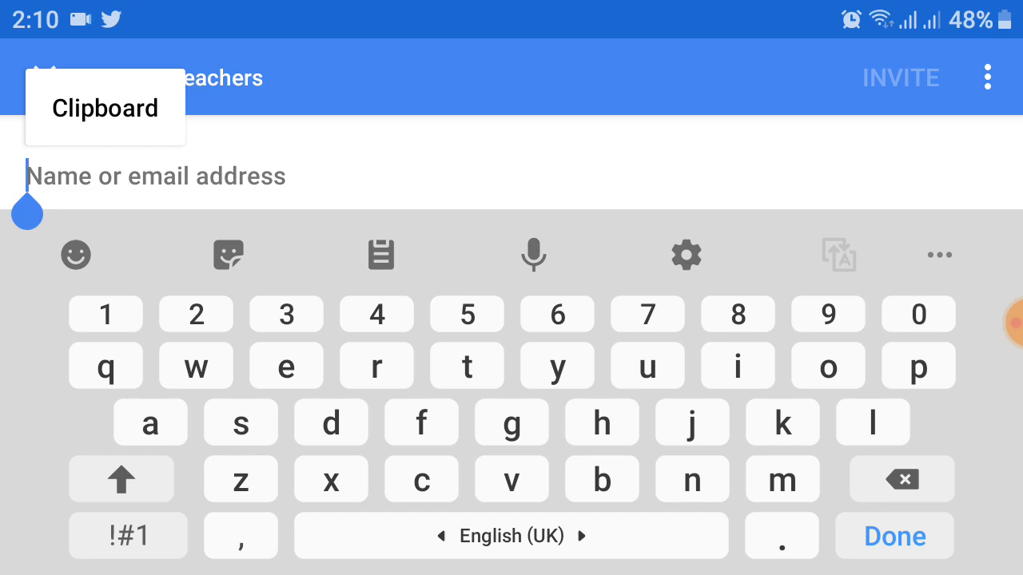
left_click(781, 479)
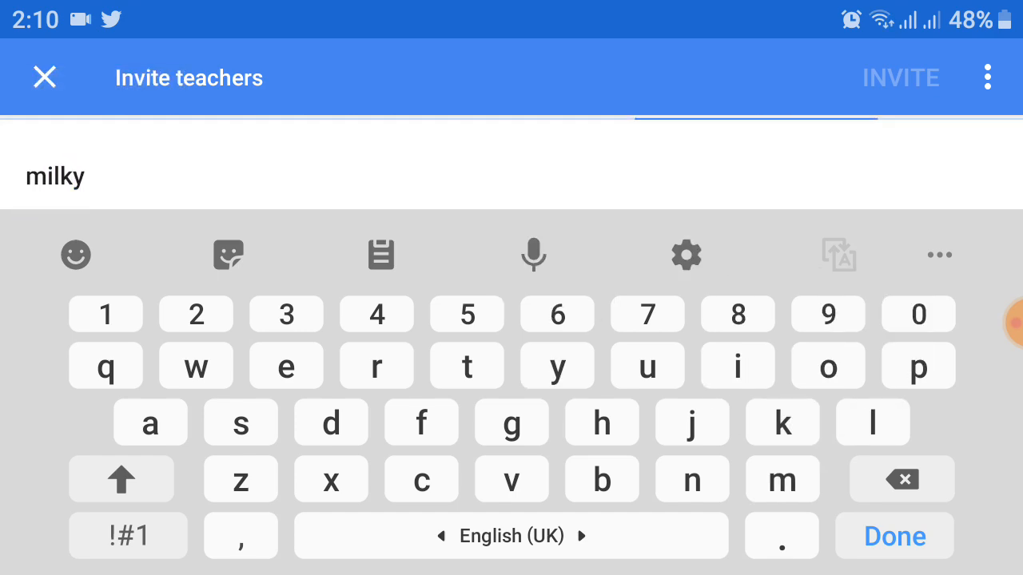
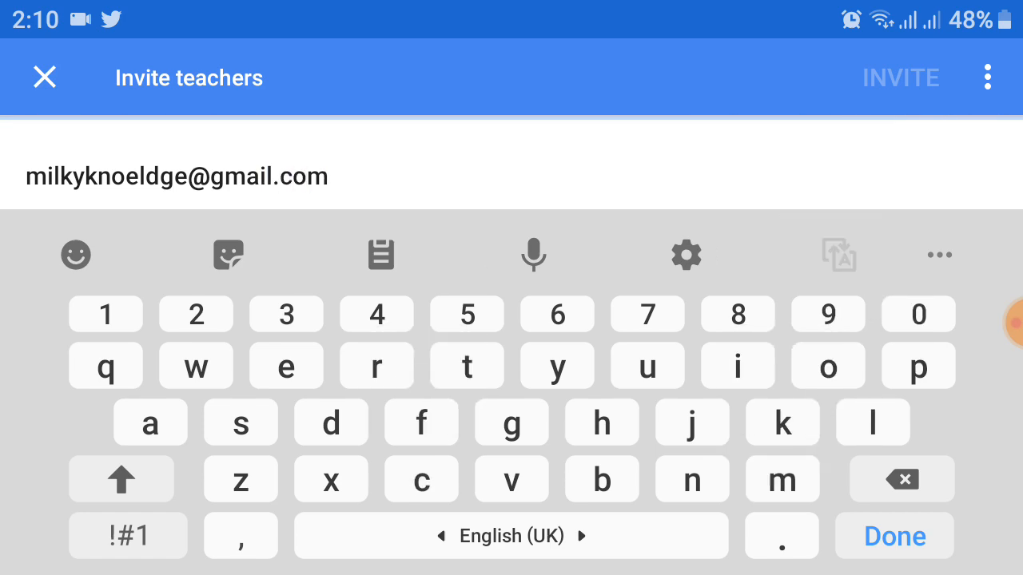
left_click(327, 175)
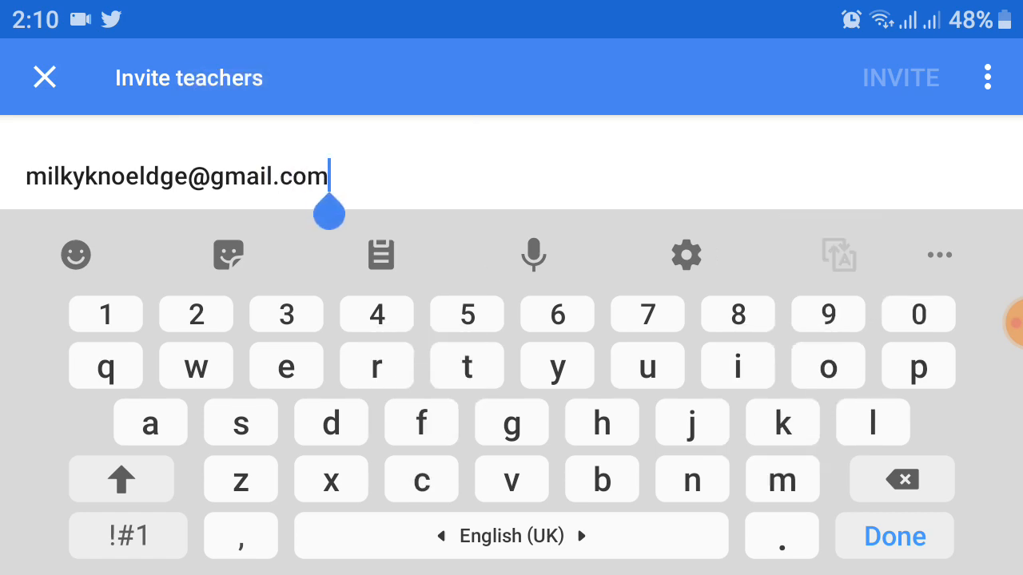
left_click(893, 535)
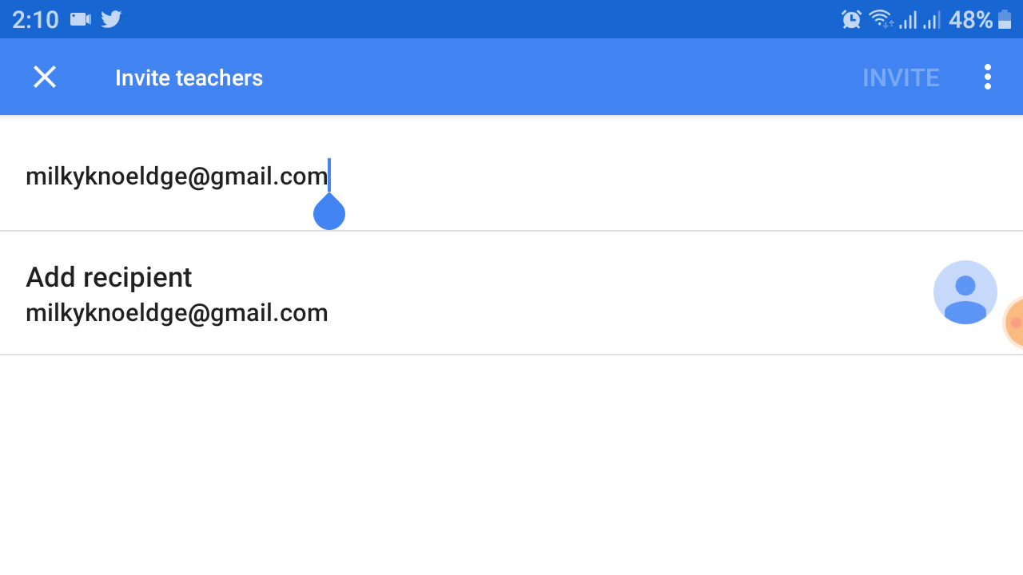
- Add the address as recipient and send the invitation so it shows as invited under Teachers
left_click(176, 294)
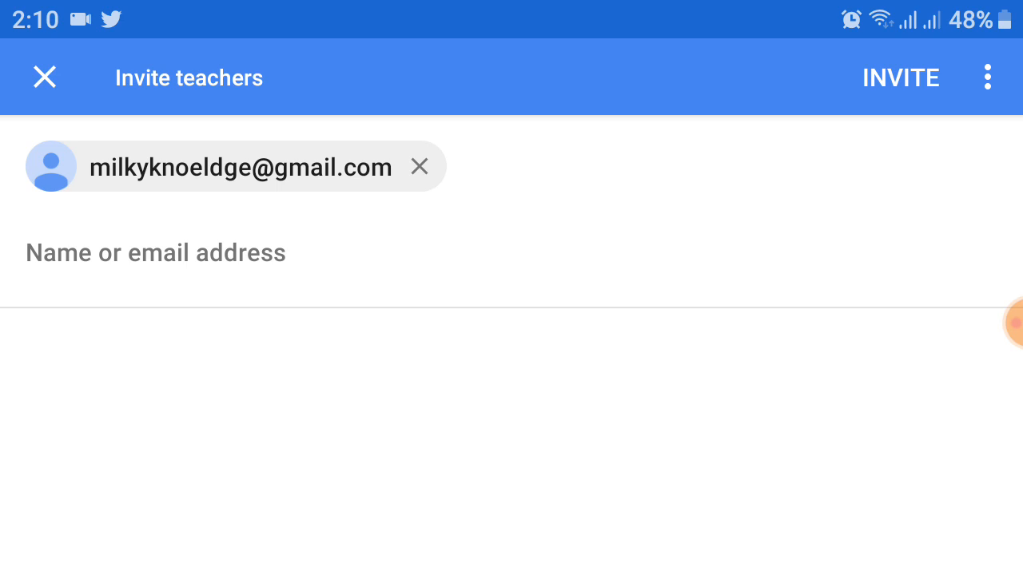
left_click(901, 76)
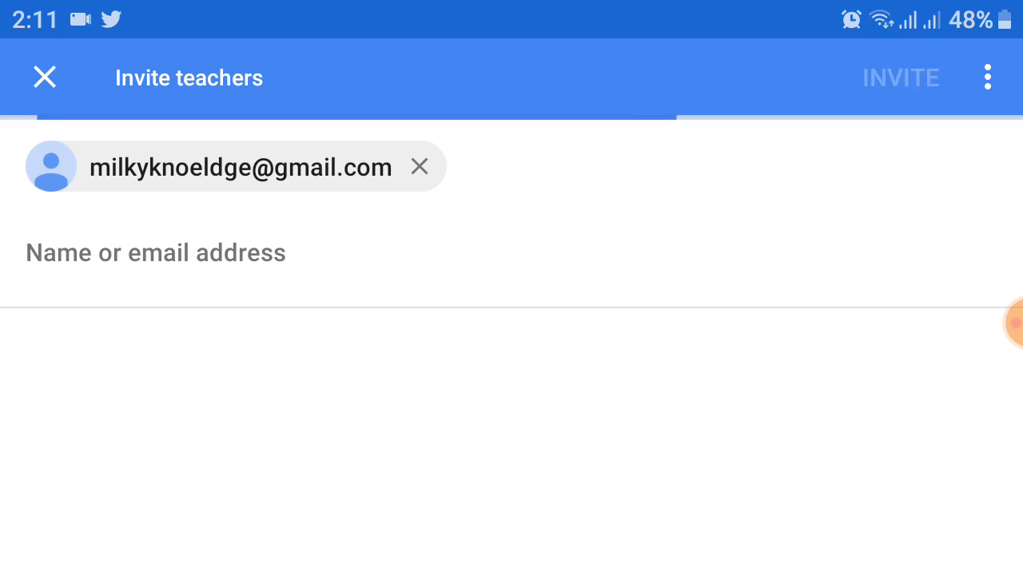
left_click(900, 76)
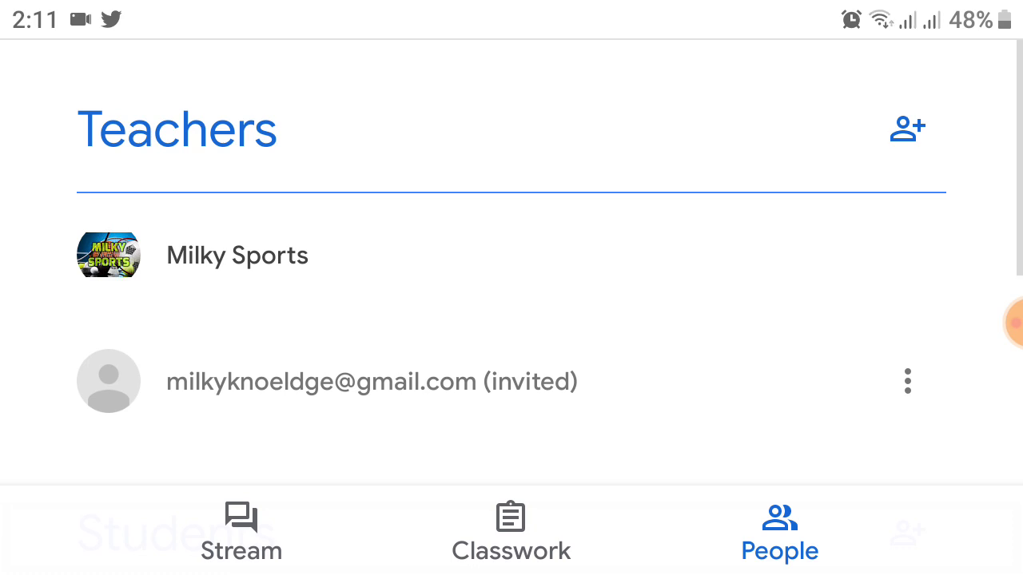